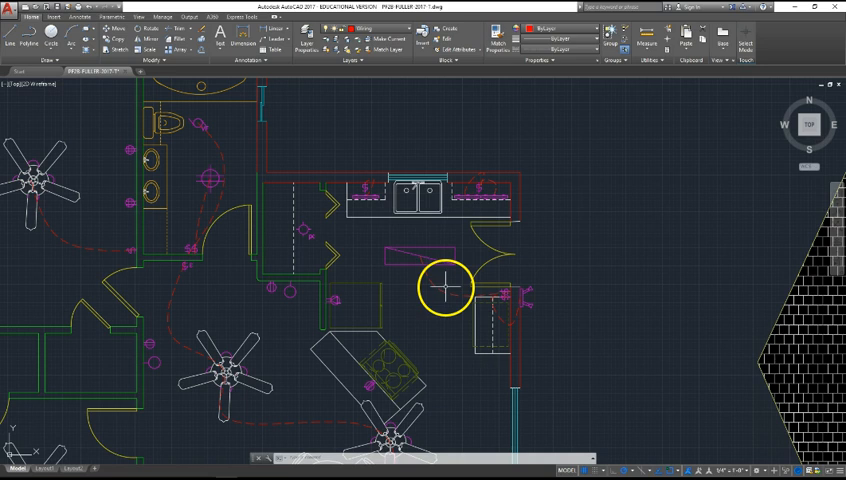
pyautogui.moveTo(478, 252)
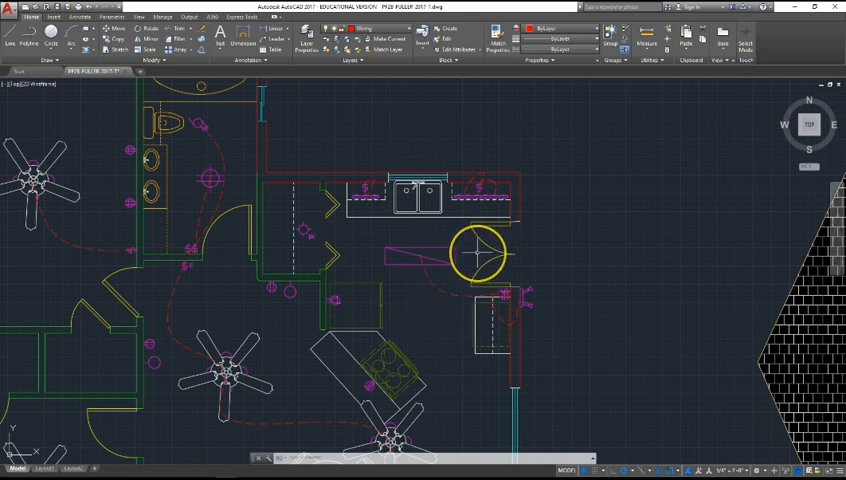
pyautogui.moveTo(452, 241)
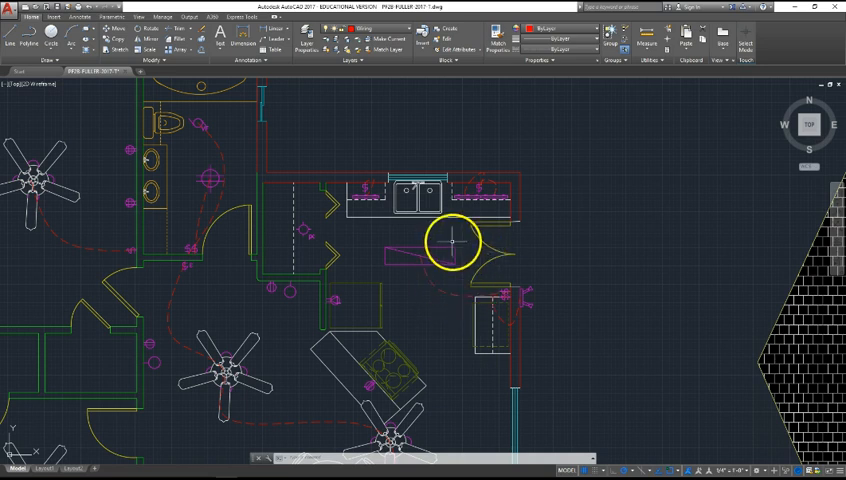
pyautogui.moveTo(512, 193)
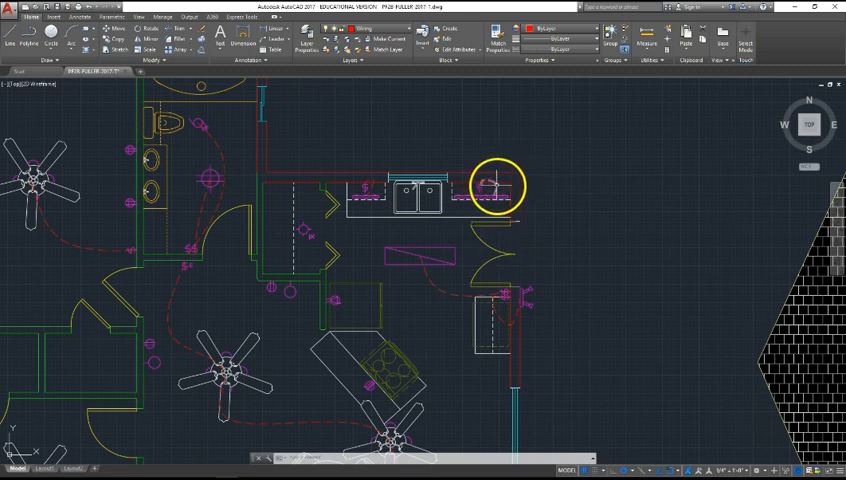
pyautogui.moveTo(493, 203)
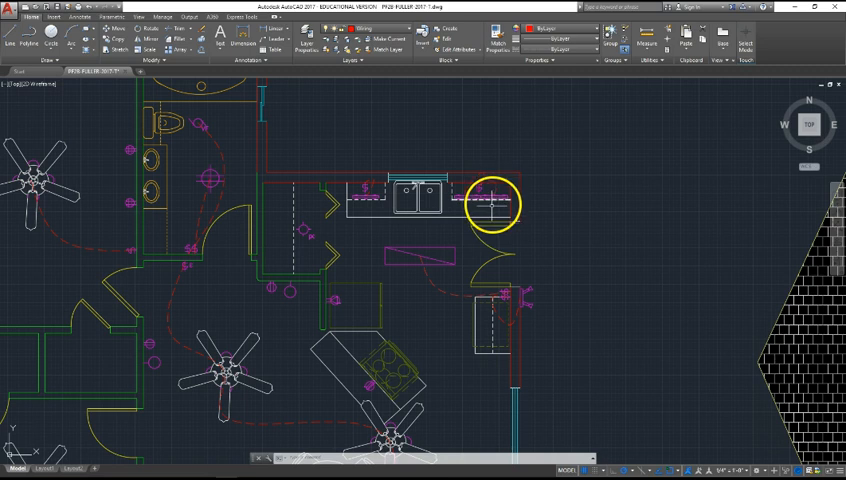
pyautogui.moveTo(475, 218)
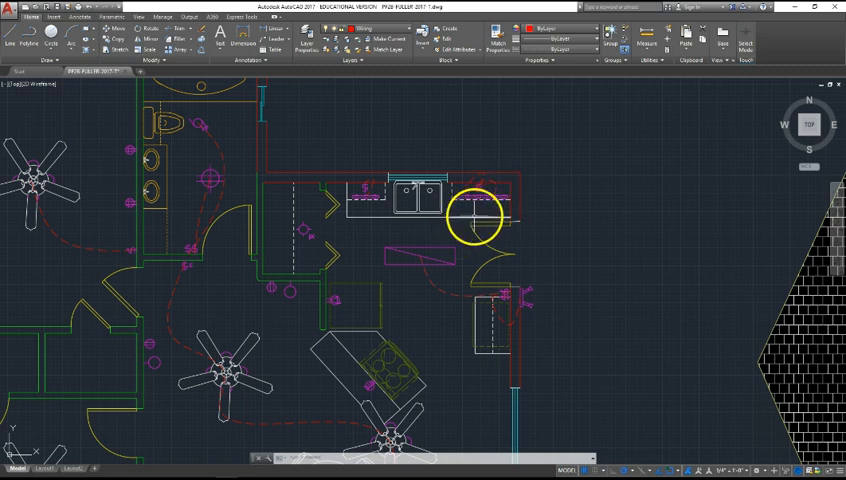
pyautogui.moveTo(485, 215)
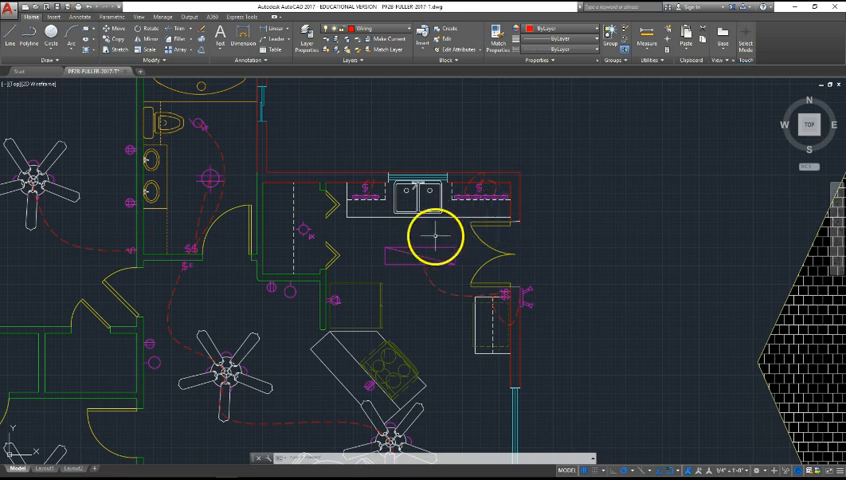
pyautogui.moveTo(372, 210)
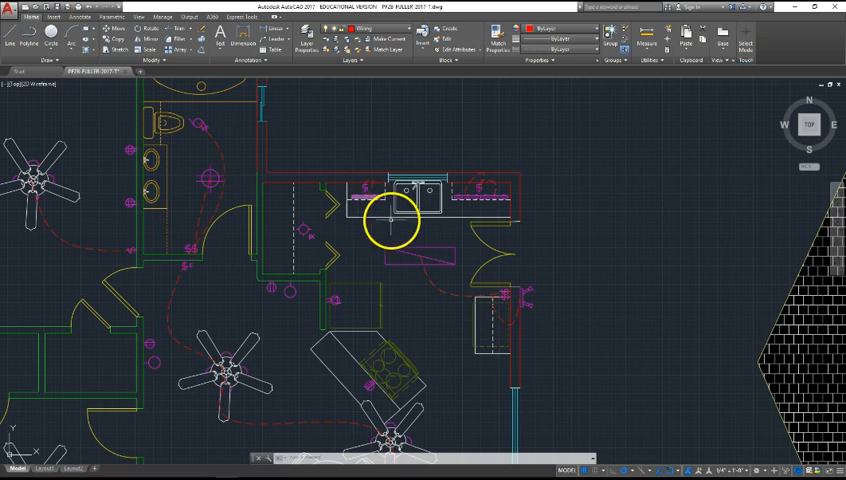
pyautogui.moveTo(497, 325)
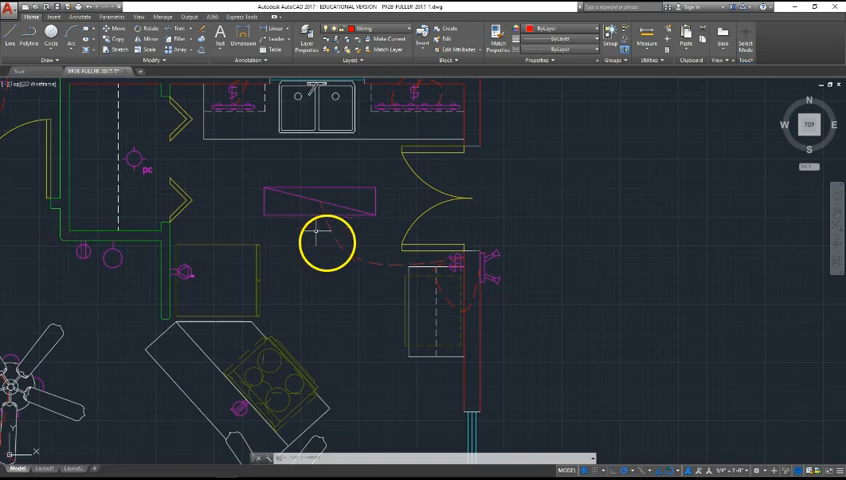
pyautogui.moveTo(435, 252)
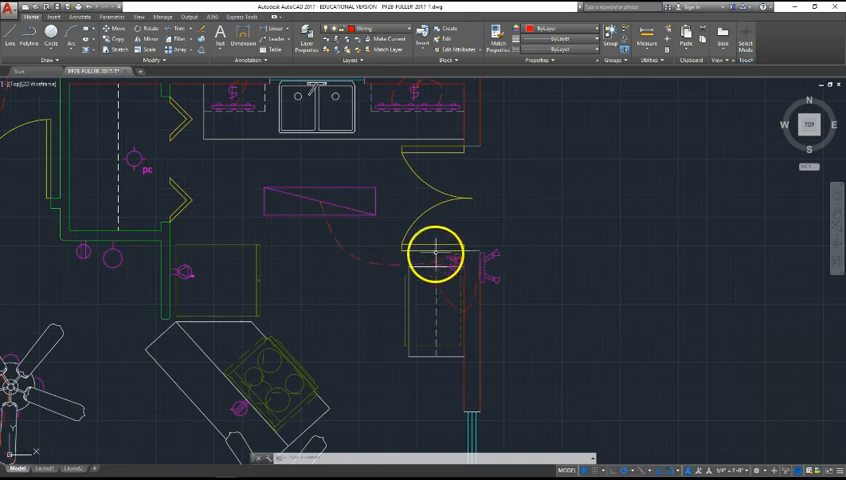
pyautogui.moveTo(437, 245)
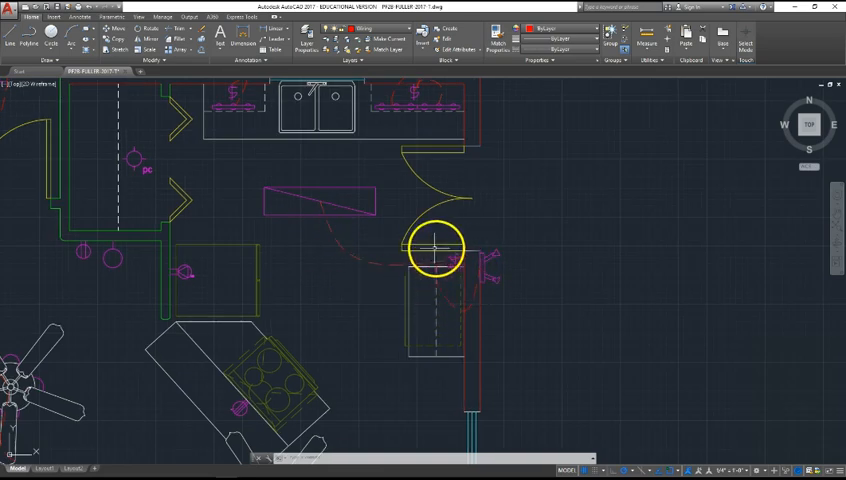
pyautogui.moveTo(258, 192)
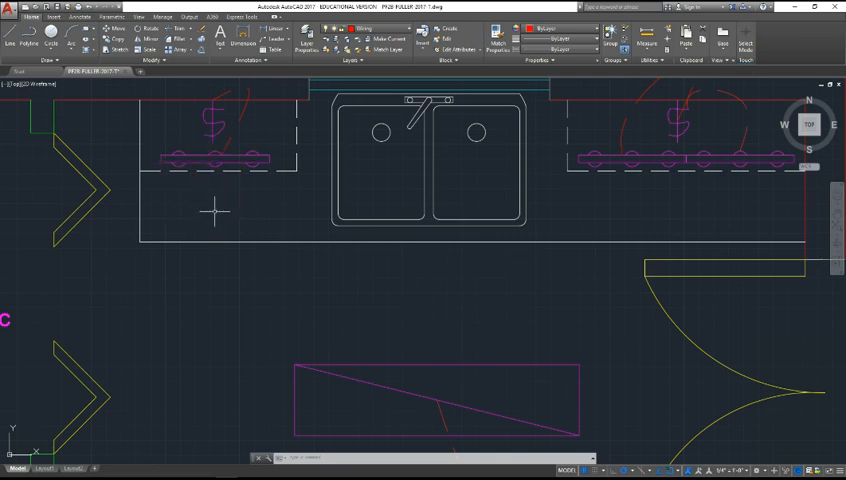
pyautogui.moveTo(243, 207)
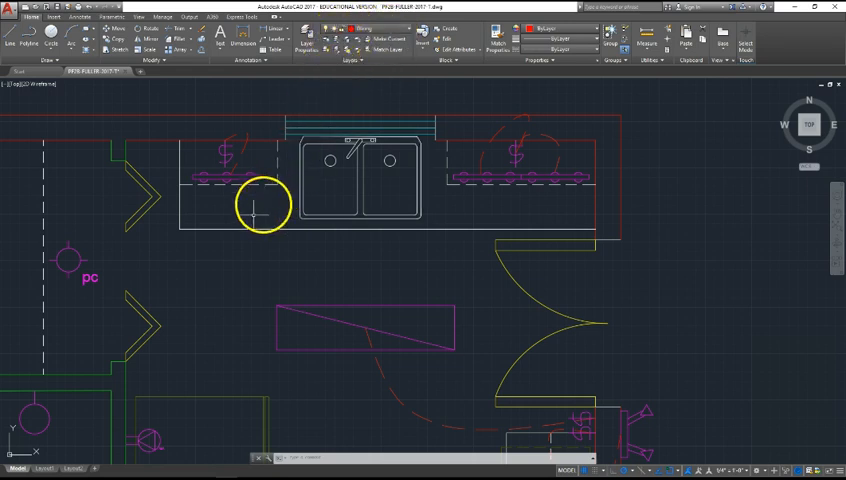
pyautogui.moveTo(234, 301)
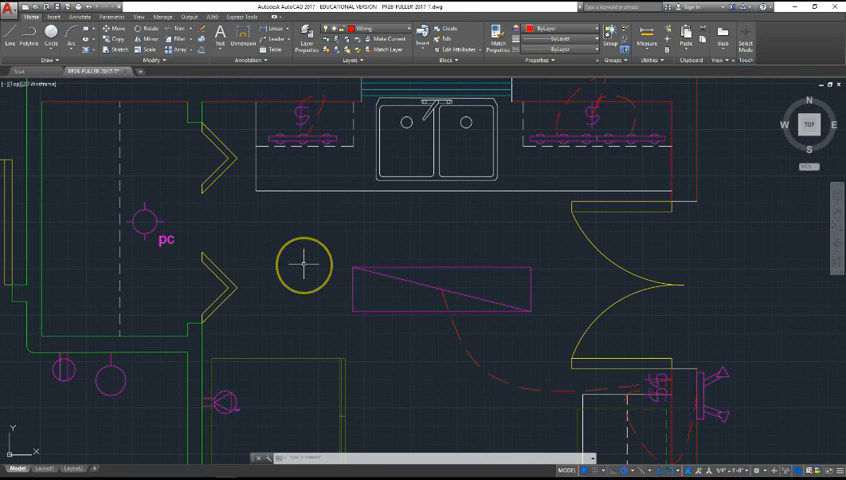
pyautogui.moveTo(318, 260)
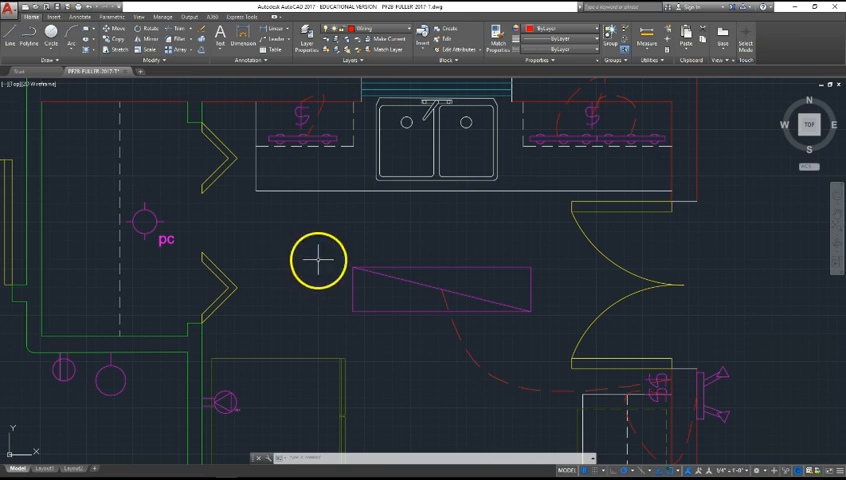
pyautogui.moveTo(165, 185)
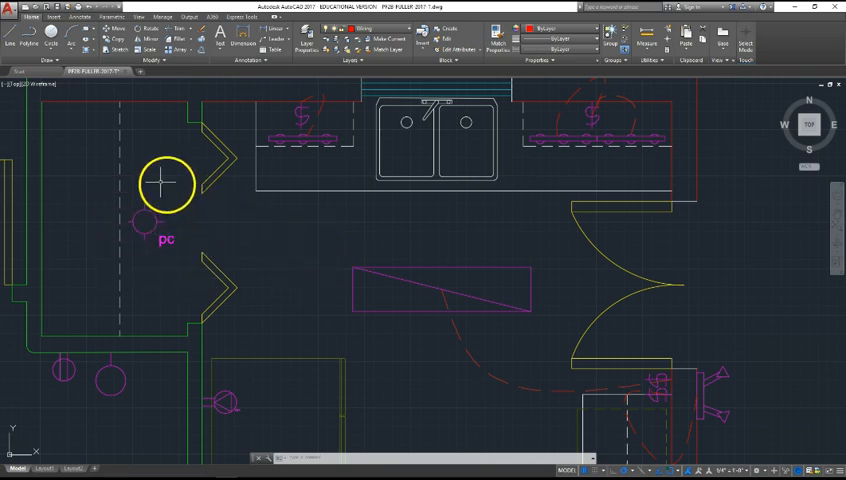
pyautogui.moveTo(150, 270)
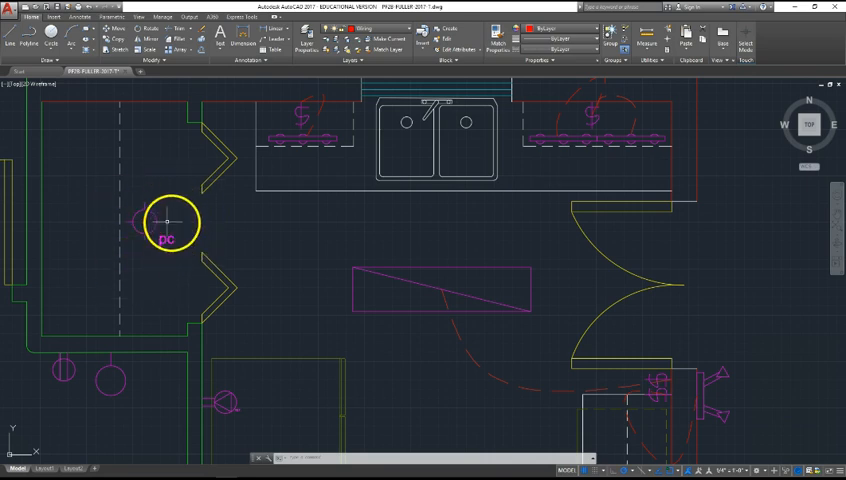
pyautogui.moveTo(161, 221)
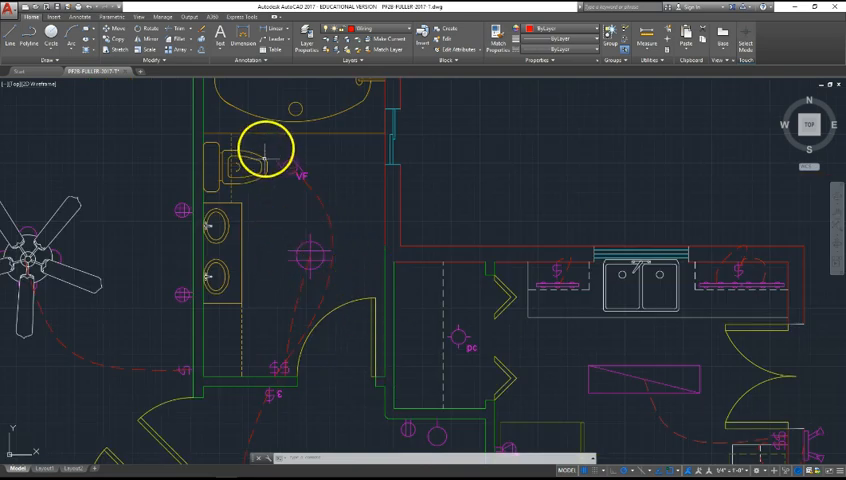
pyautogui.moveTo(335, 195)
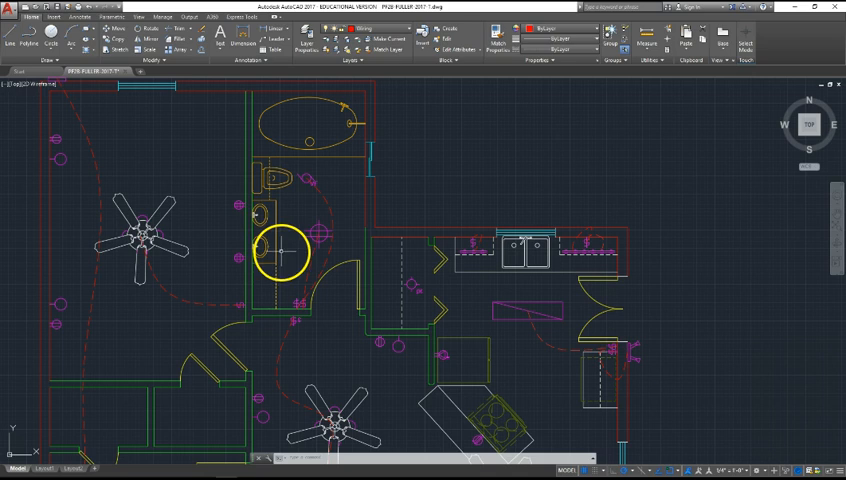
pyautogui.moveTo(273, 230)
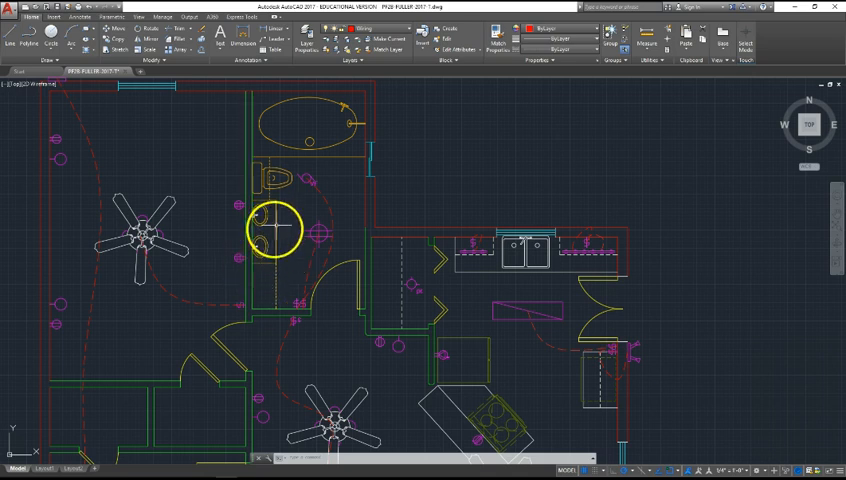
pyautogui.moveTo(290, 258)
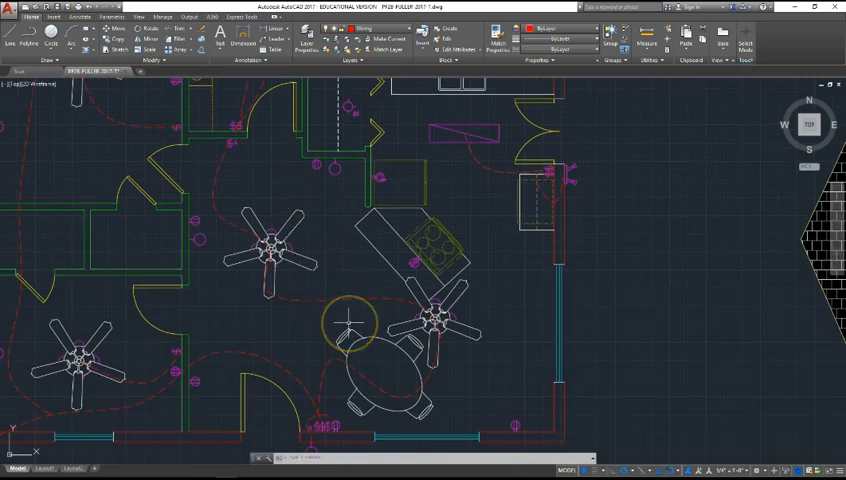
pyautogui.moveTo(448, 326)
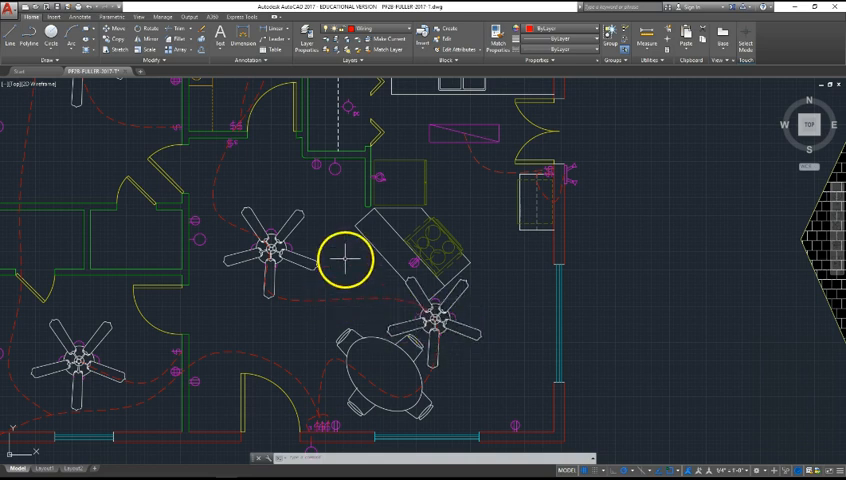
pyautogui.moveTo(327, 431)
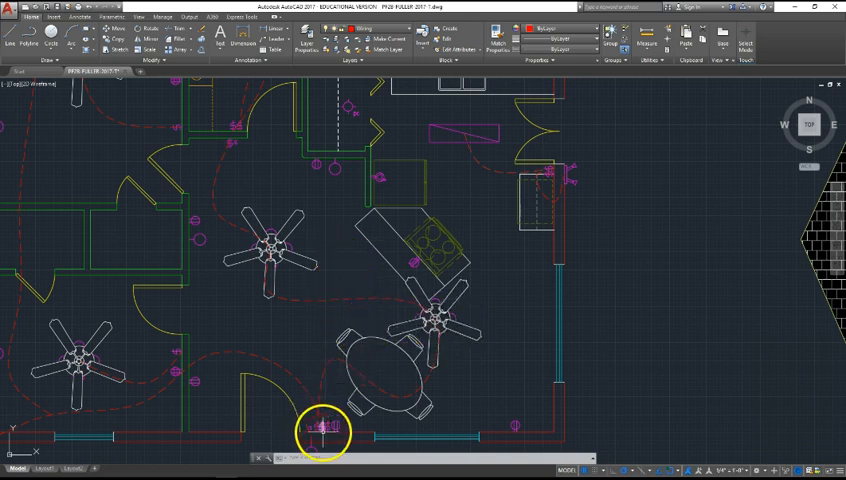
# Zoom in on the switch symbols beside the curved doorway.
pyautogui.scroll(3)
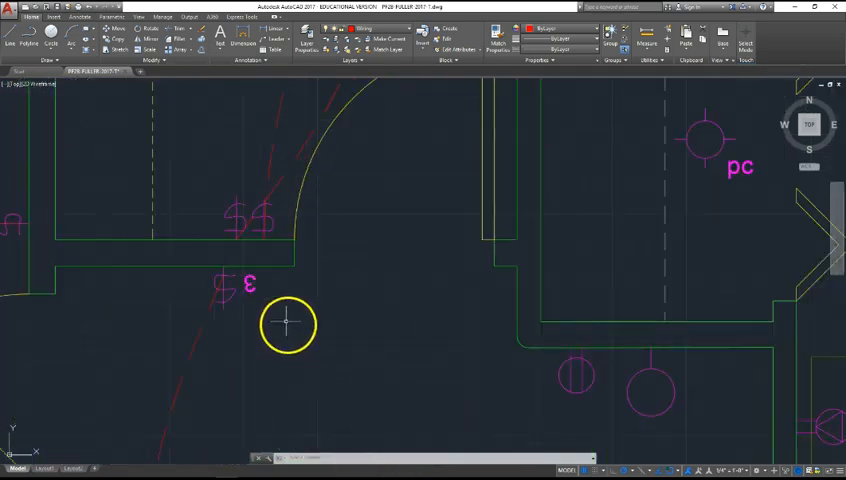
pyautogui.moveTo(242, 318)
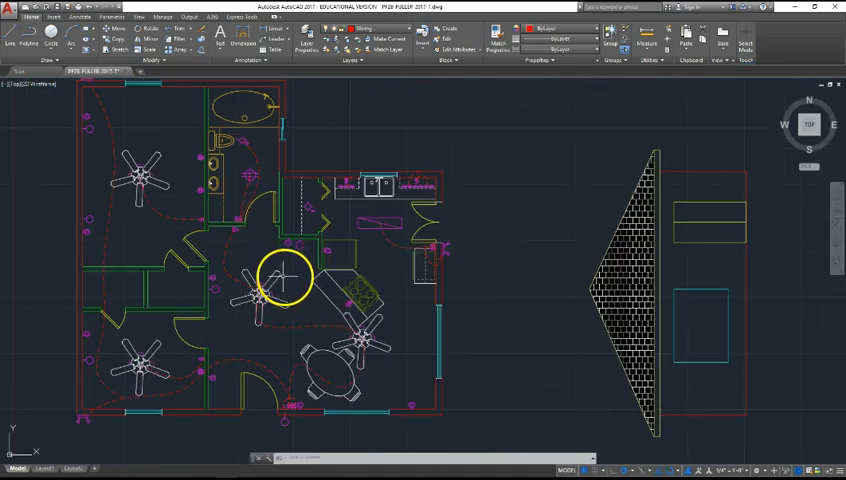
# Zoom in and back out over the kitchen and dining fans and their dashed wiring.
pyautogui.scroll(3)
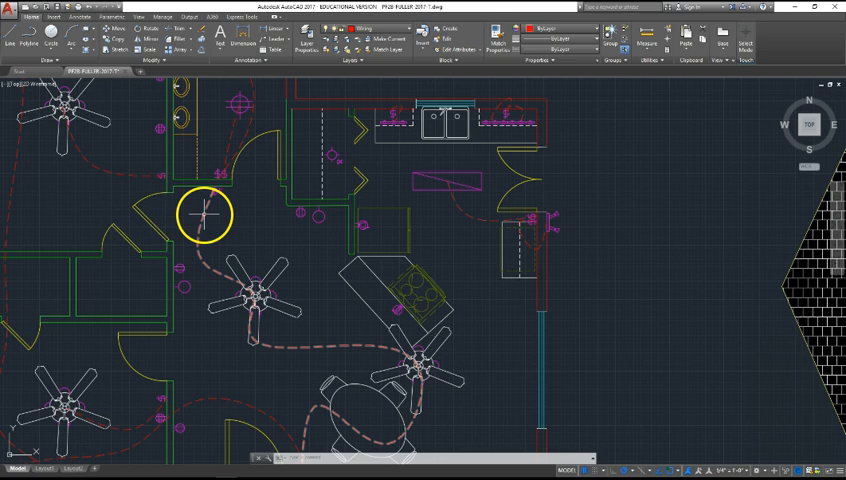
pyautogui.moveTo(330, 340)
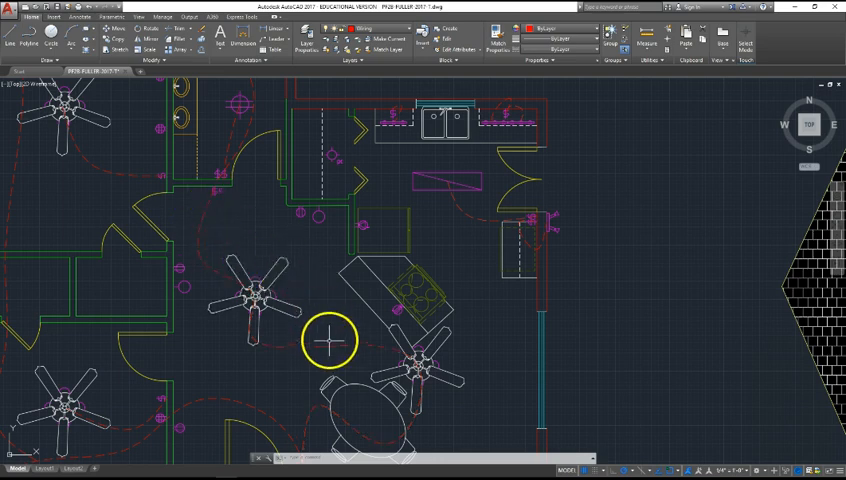
pyautogui.scroll(-3)
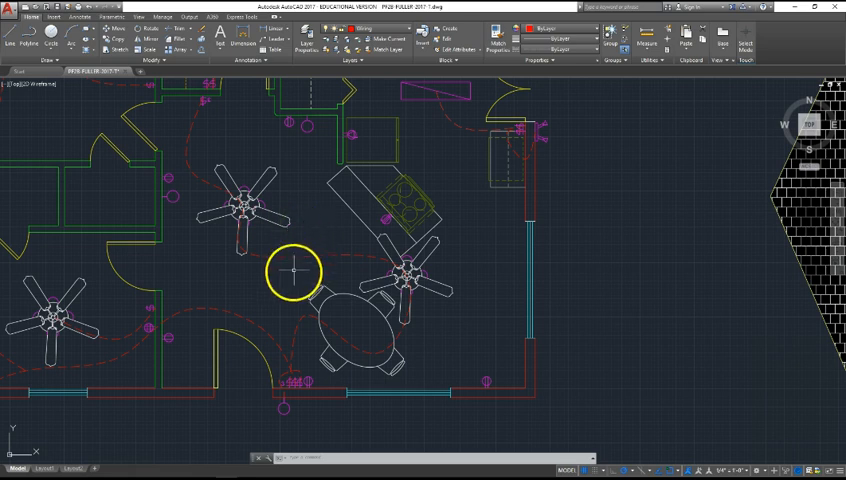
pyautogui.moveTo(300, 290)
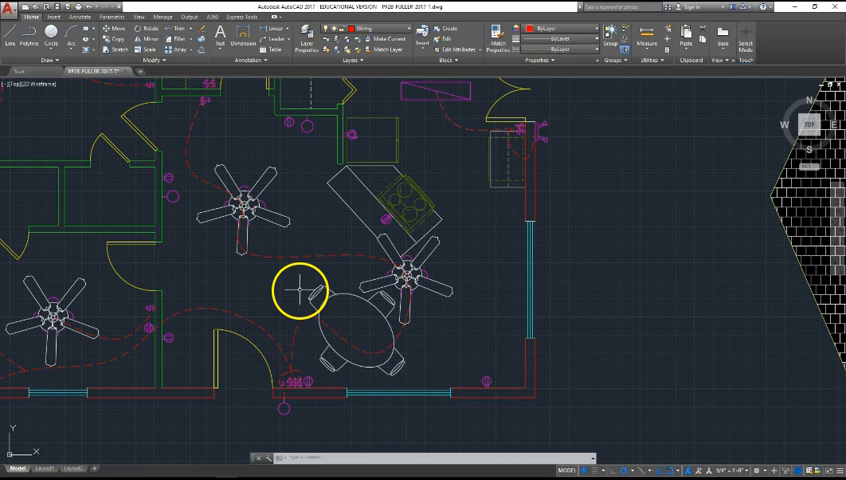
pyautogui.moveTo(295, 385)
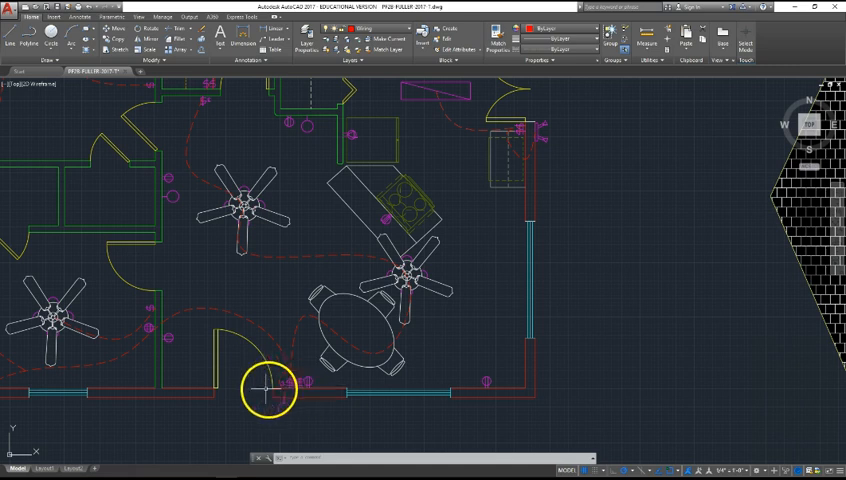
pyautogui.moveTo(262, 388)
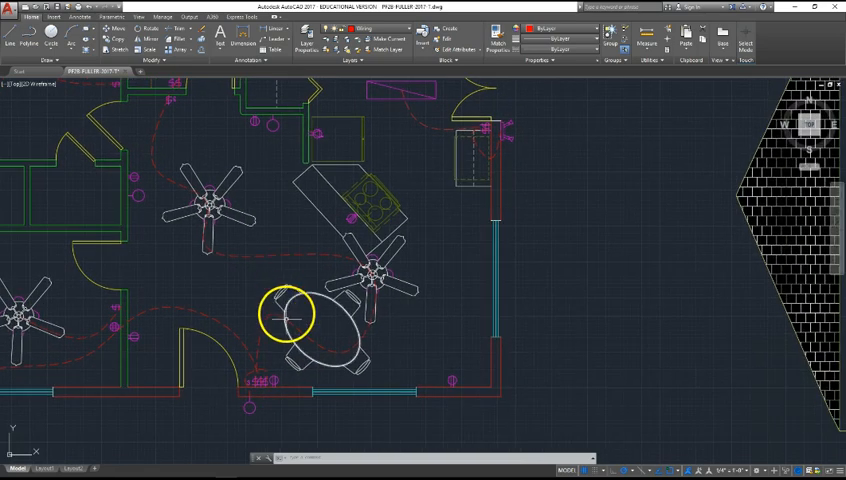
pyautogui.moveTo(440, 380)
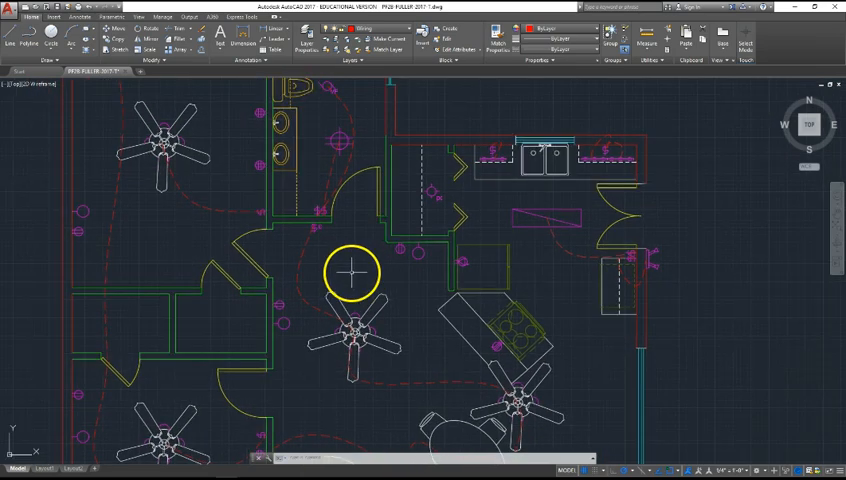
pyautogui.moveTo(308, 251)
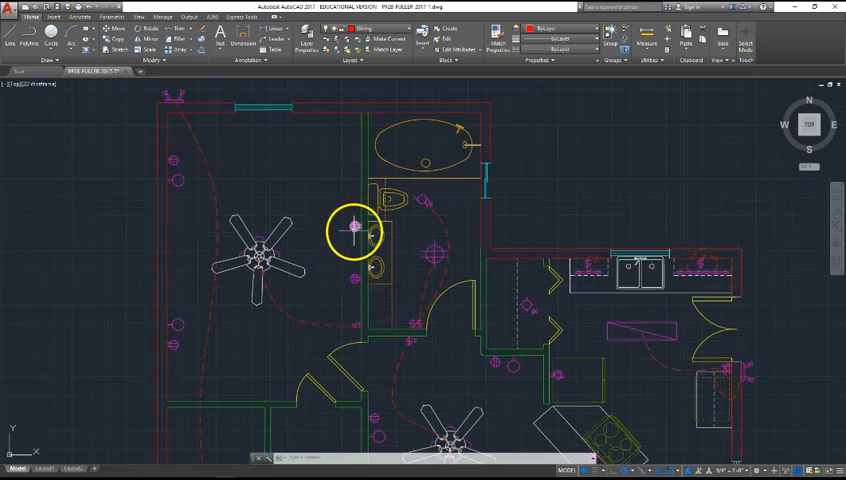
pyautogui.moveTo(356, 290)
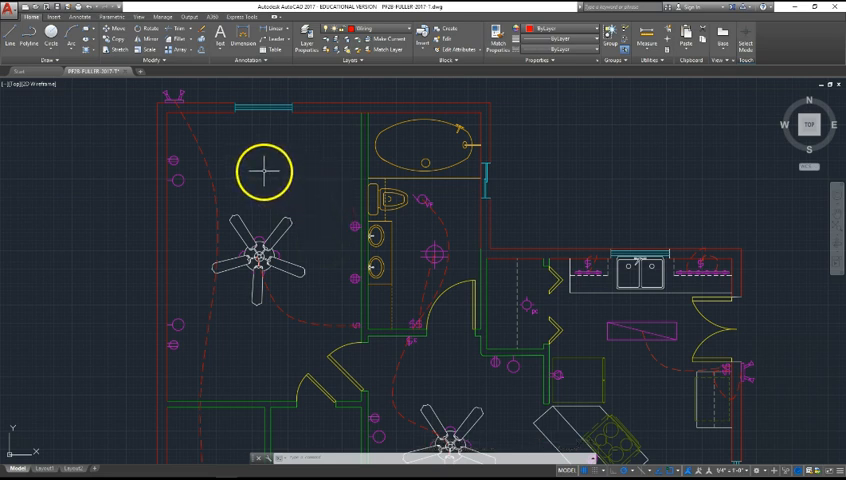
pyautogui.moveTo(178, 197)
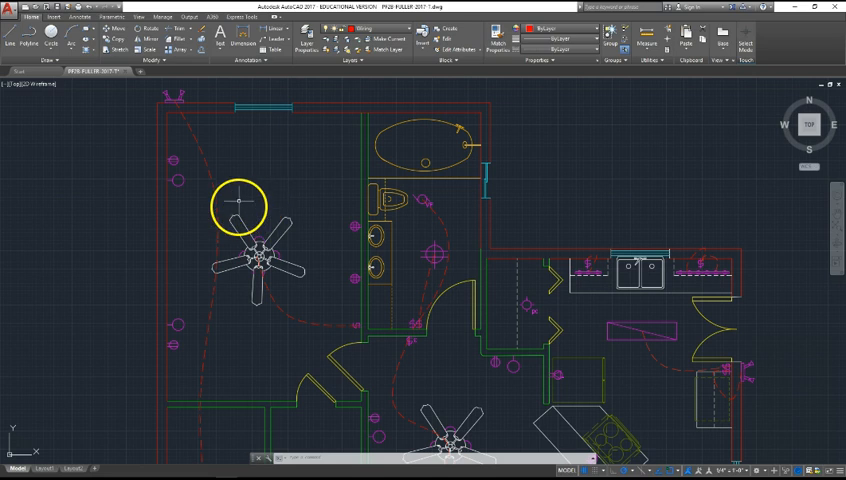
pyautogui.moveTo(204, 191)
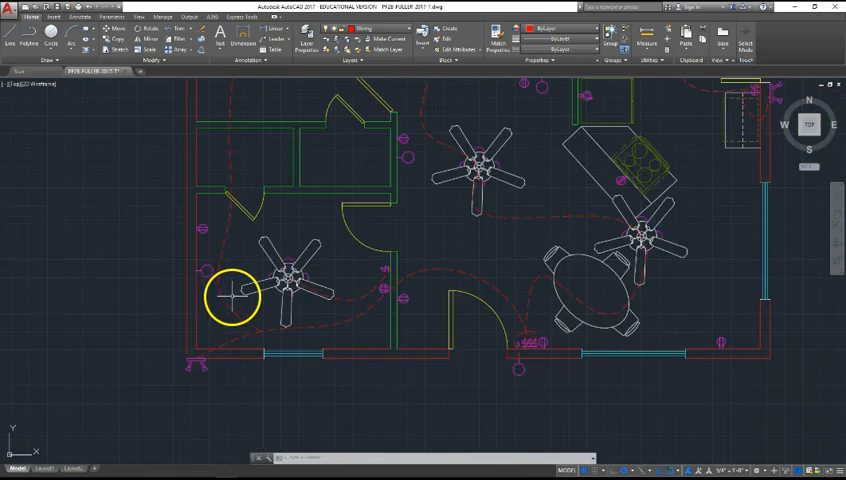
pyautogui.moveTo(285, 263)
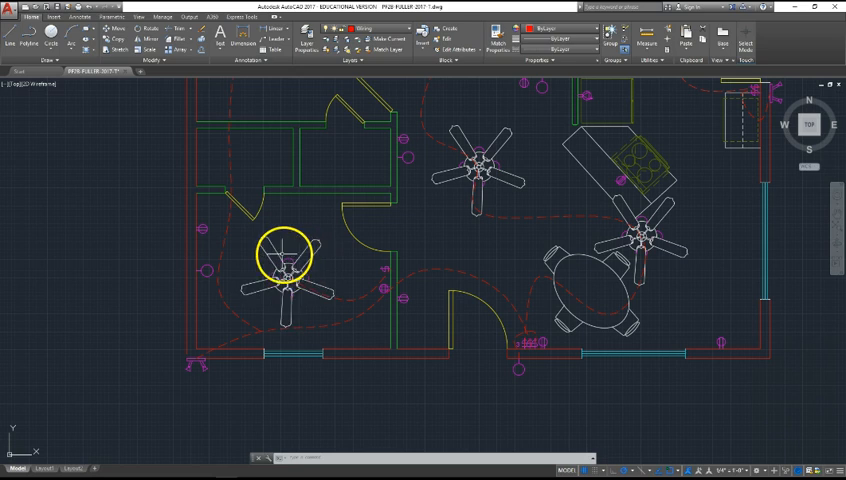
pyautogui.moveTo(212, 238)
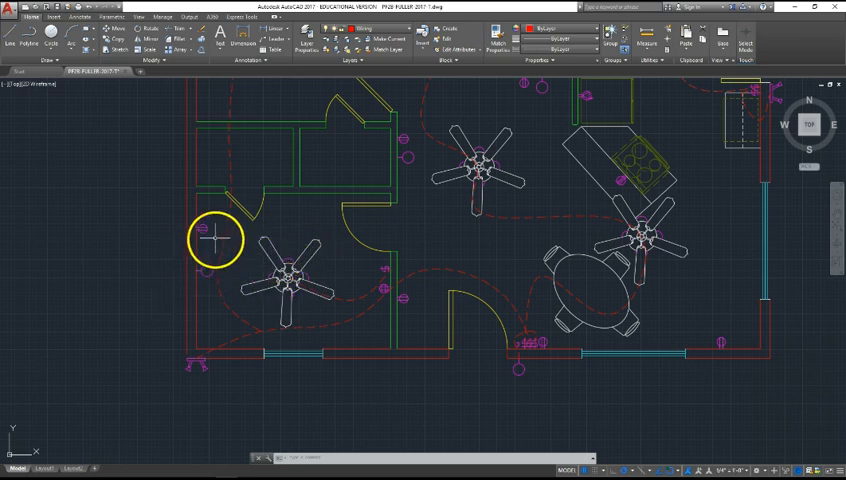
pyautogui.moveTo(320, 270)
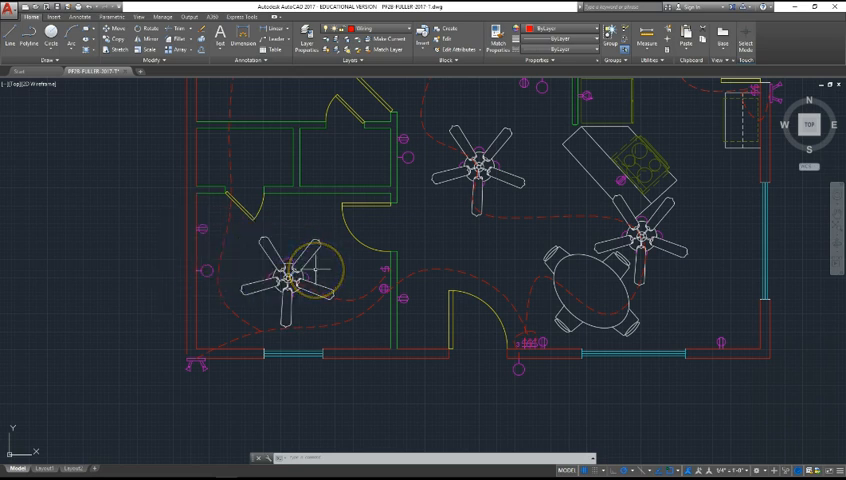
# Select the living-room dashed wiring run from the front wall switches to the fan.
pyautogui.click(383, 295)
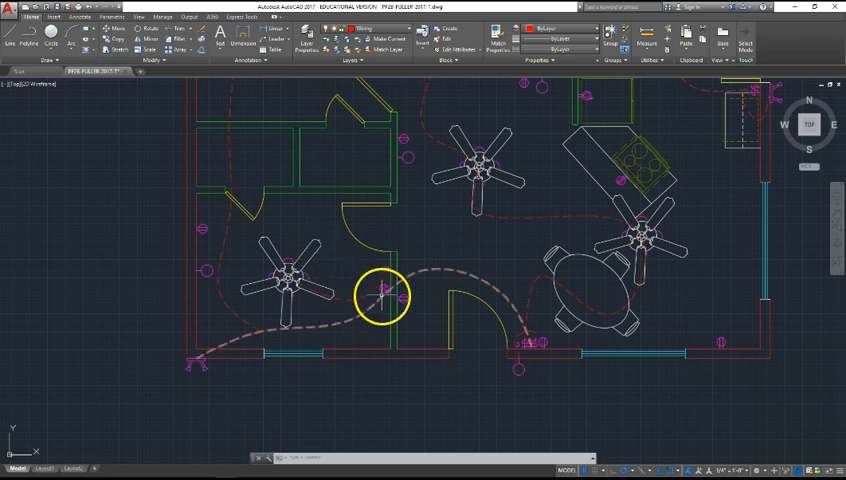
pyautogui.moveTo(343, 270)
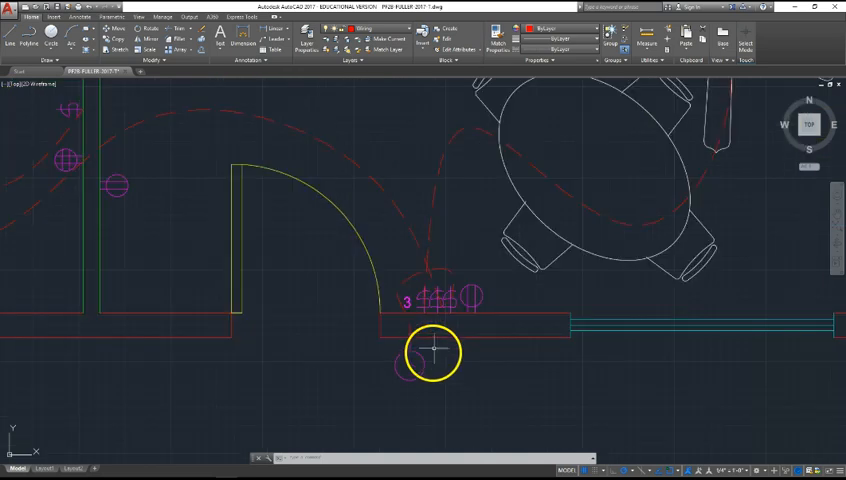
pyautogui.moveTo(455, 297)
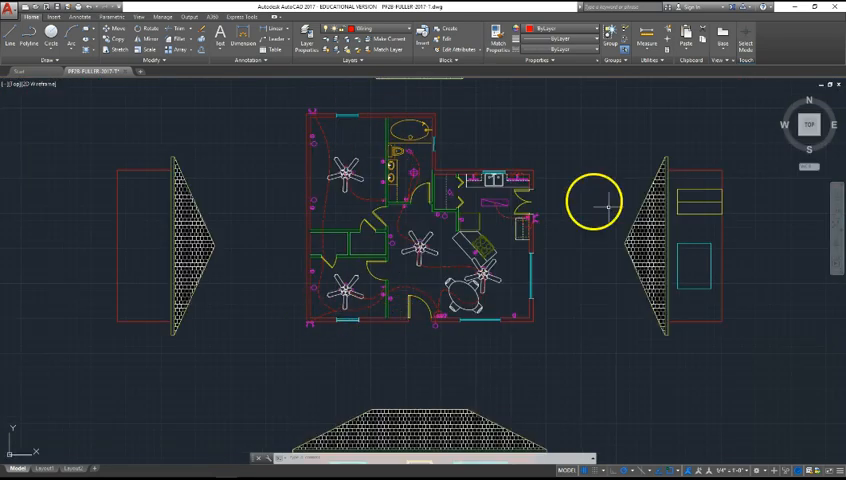
pyautogui.moveTo(530, 222)
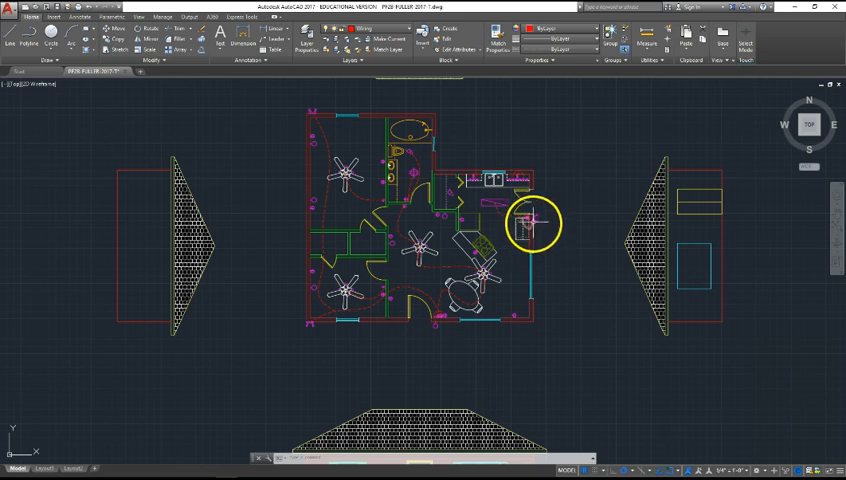
pyautogui.moveTo(322, 118)
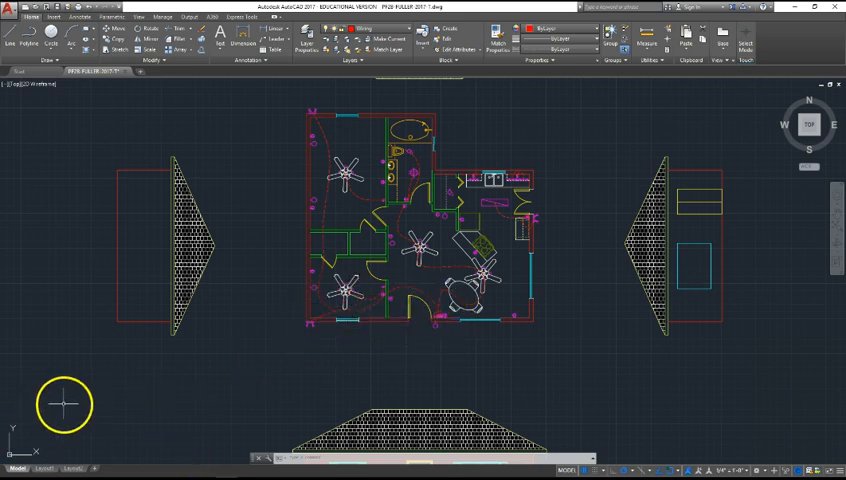
pyautogui.moveTo(303, 368)
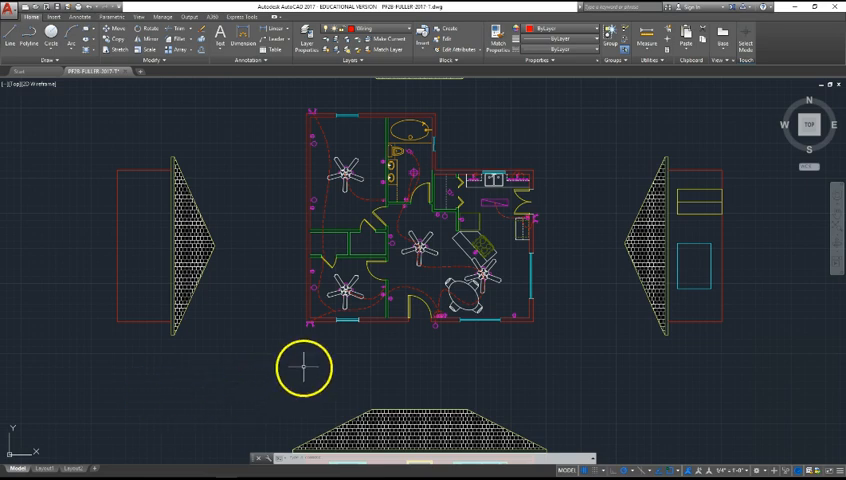
pyautogui.moveTo(324, 375)
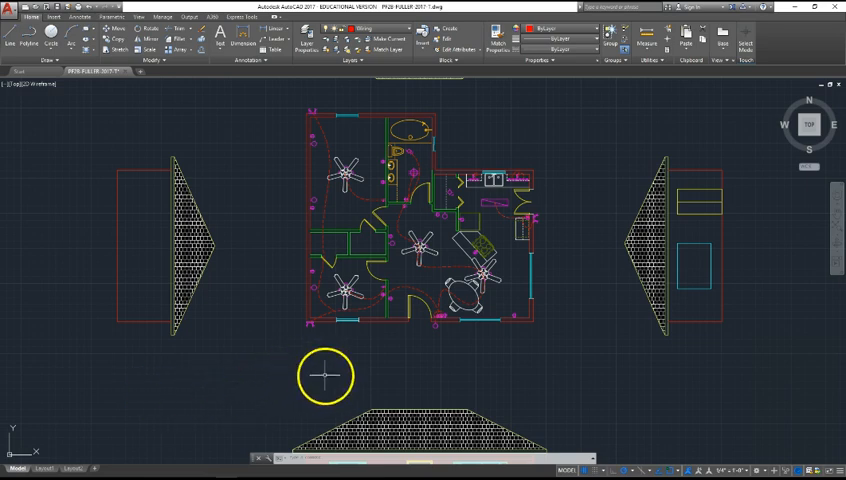
# Zoom back in on the floor plan after viewing the whole drawing extents.
pyautogui.scroll(3)
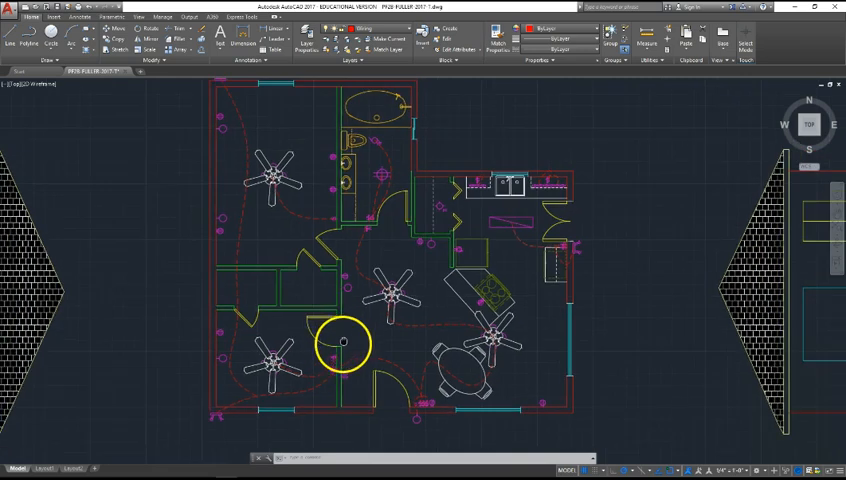